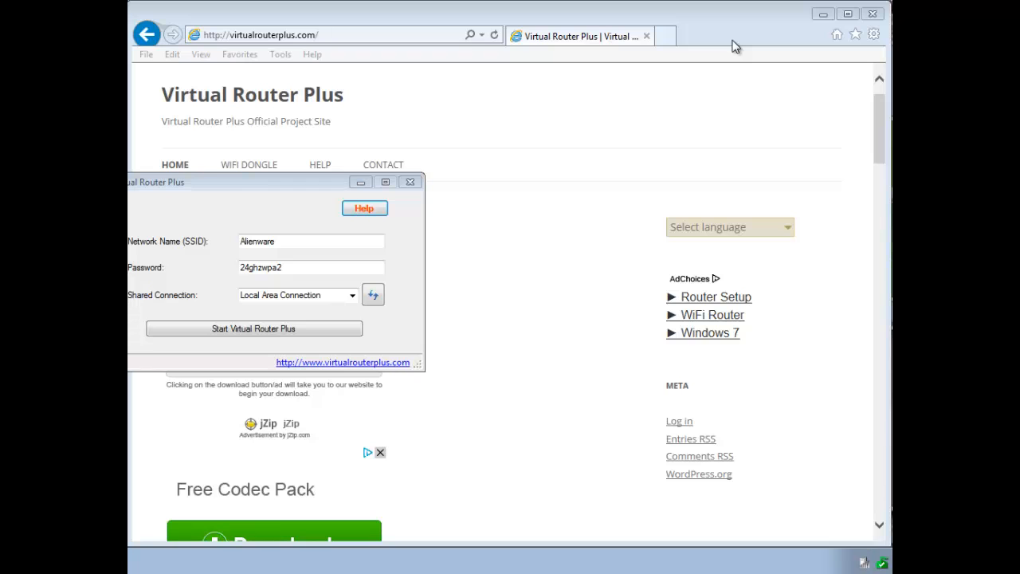
pyautogui.moveTo(280, 204)
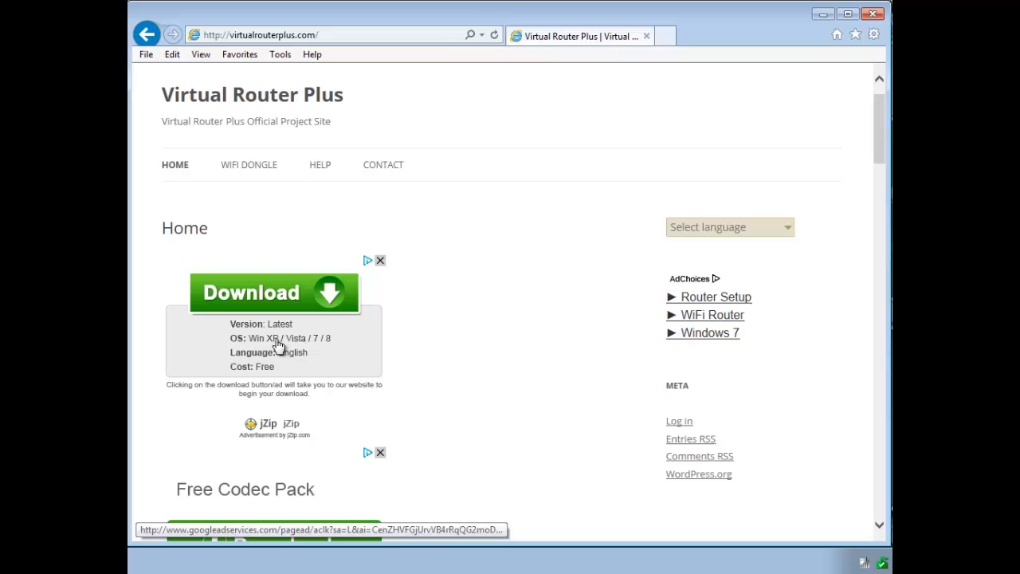
pyautogui.moveTo(599, 373)
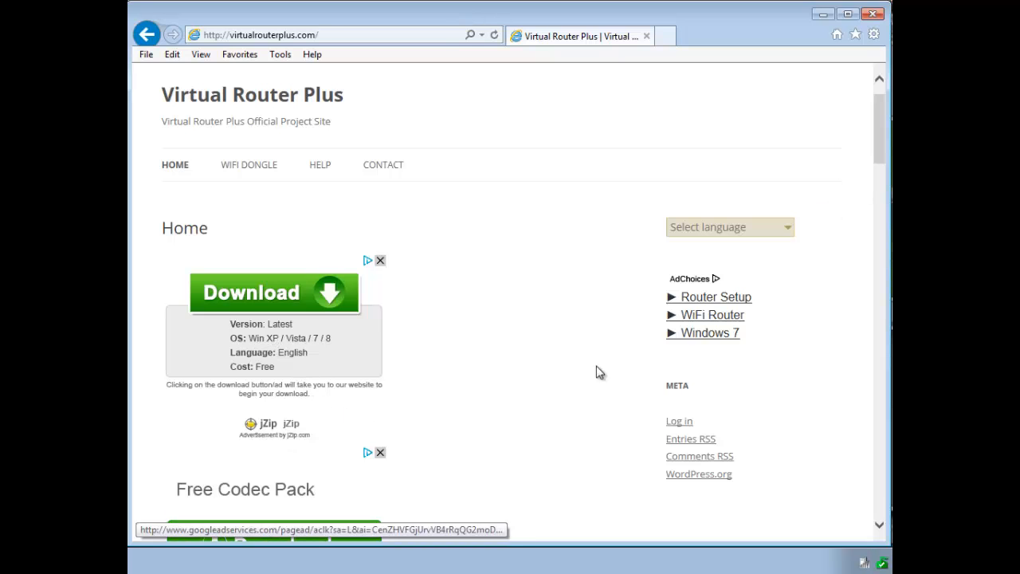
# Locate the v2.3.1 release on virtualrouterplus.com and launch VirtualRouterPlus.exe from its folder
pyautogui.scroll(-3)
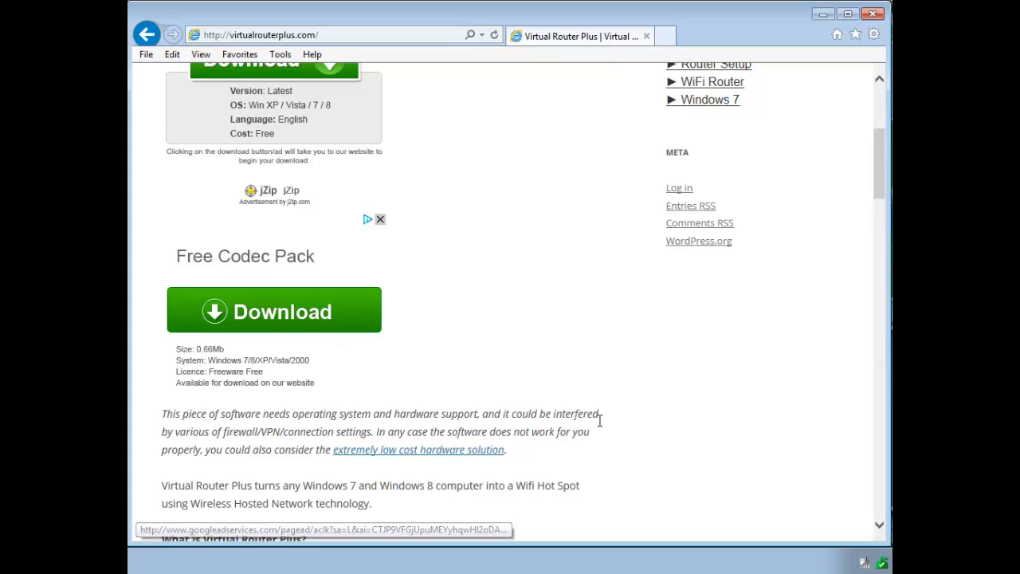
pyautogui.scroll(-3)
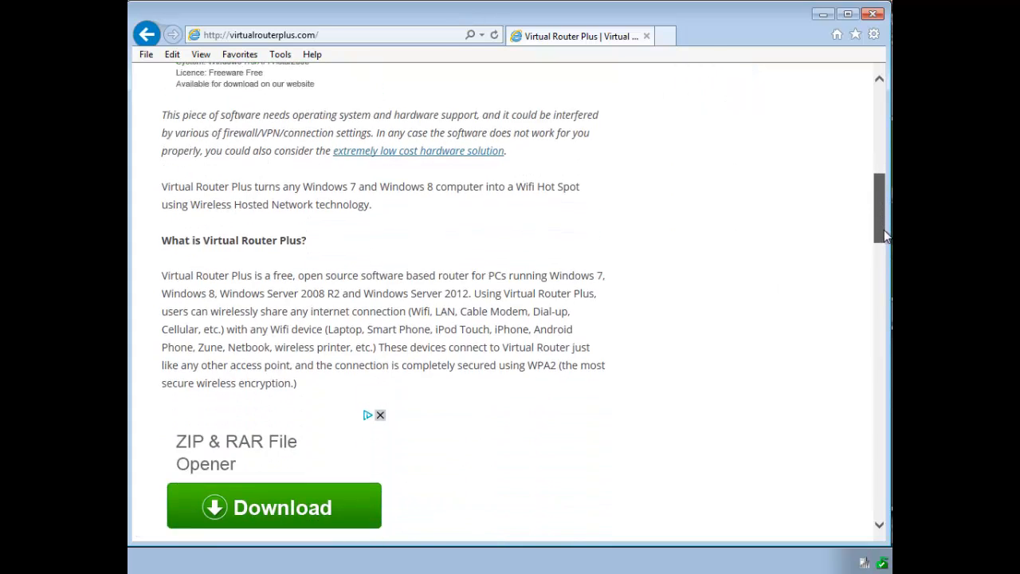
pyautogui.scroll(-3)
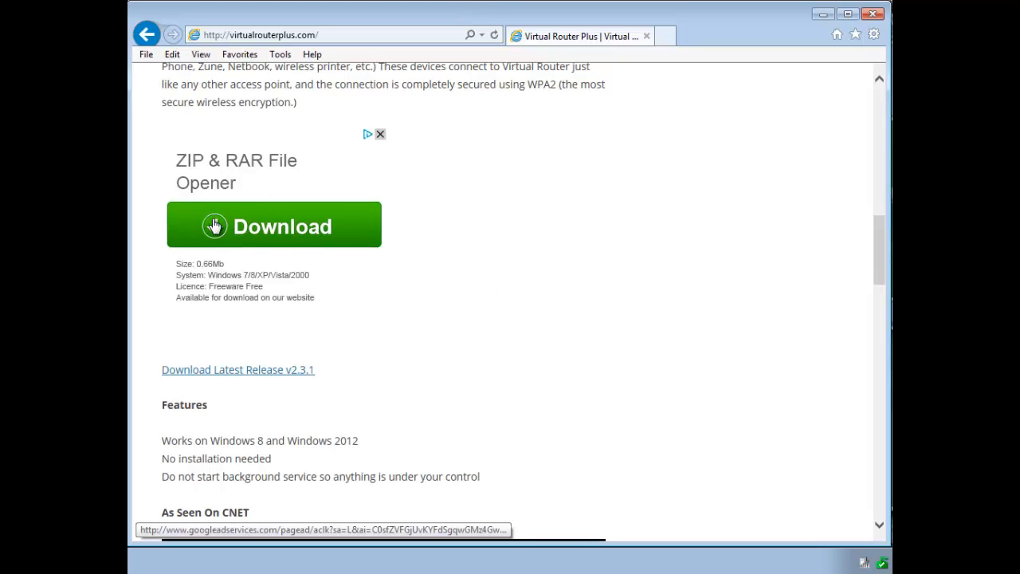
pyautogui.moveTo(376, 401)
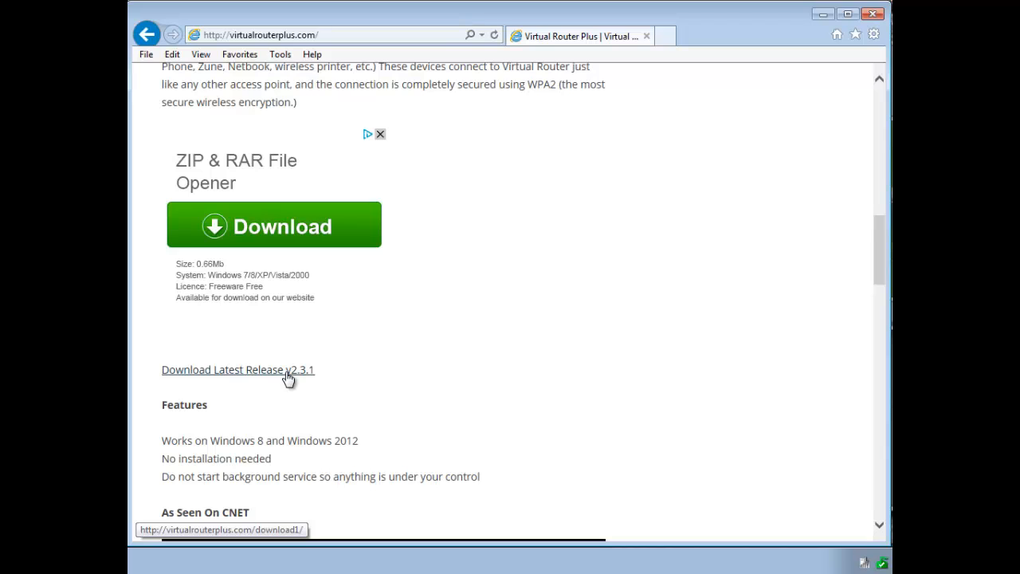
pyautogui.moveTo(583, 150)
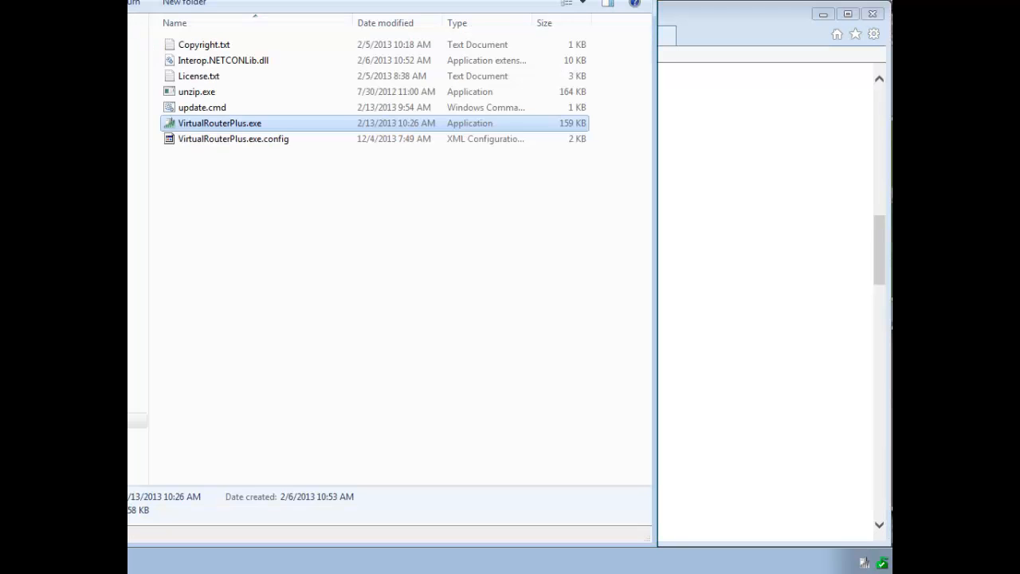
pyautogui.moveTo(274, 120)
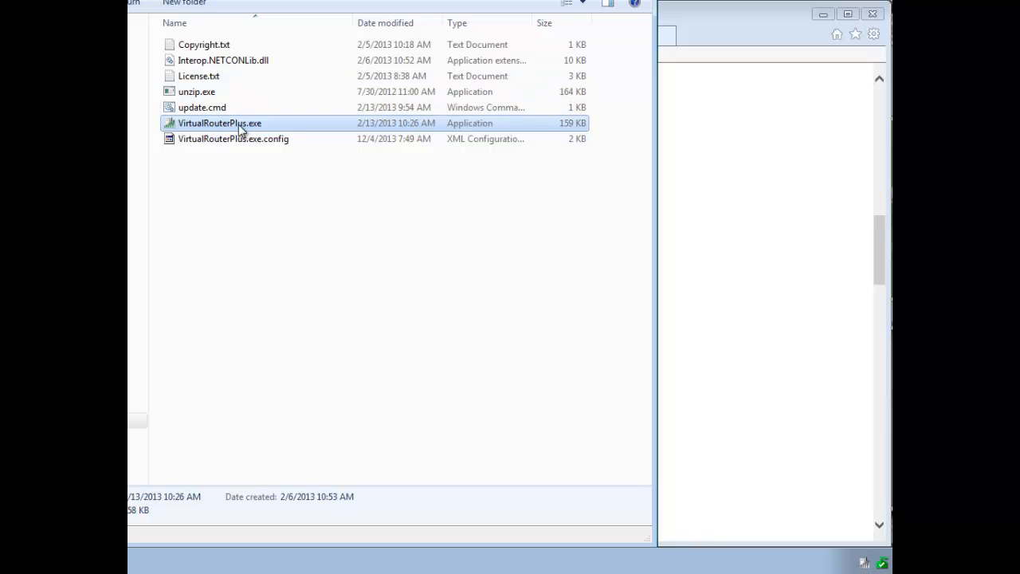
pyautogui.doubleClick(220, 123)
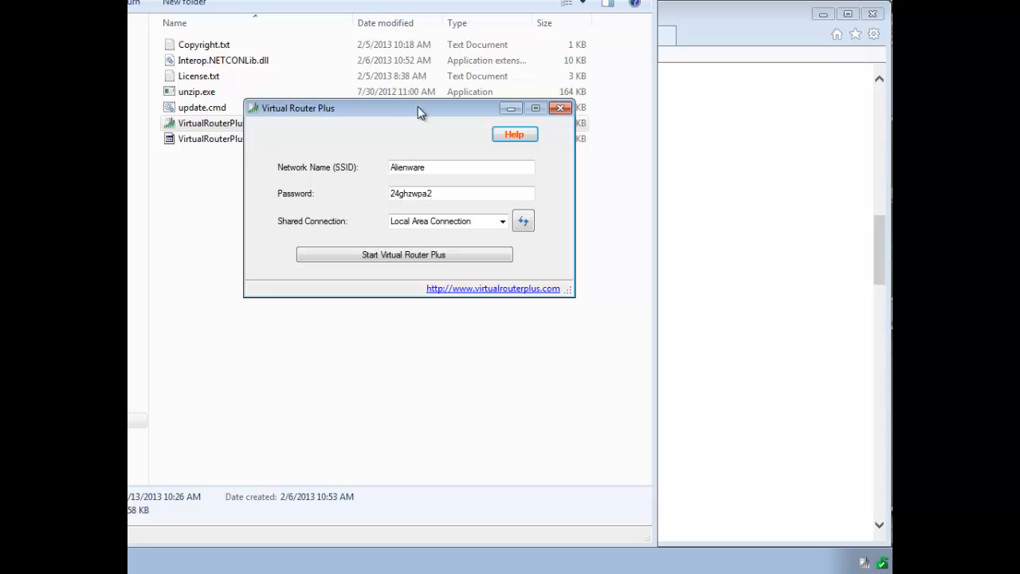
# Select the Network Name (SSID) field showing Alienware to review the hotspot settings
pyautogui.click(439, 167)
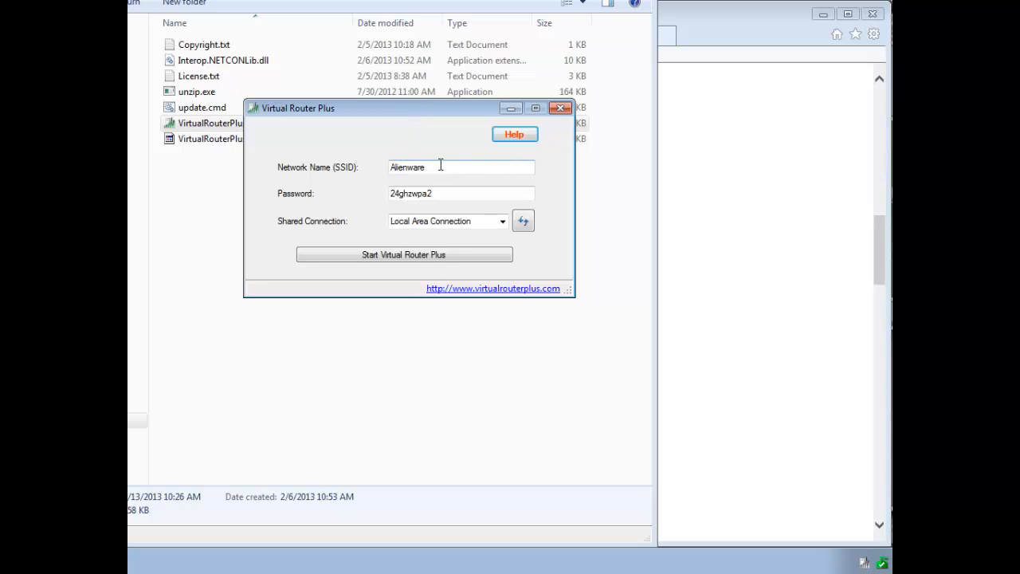
pyautogui.moveTo(440, 164)
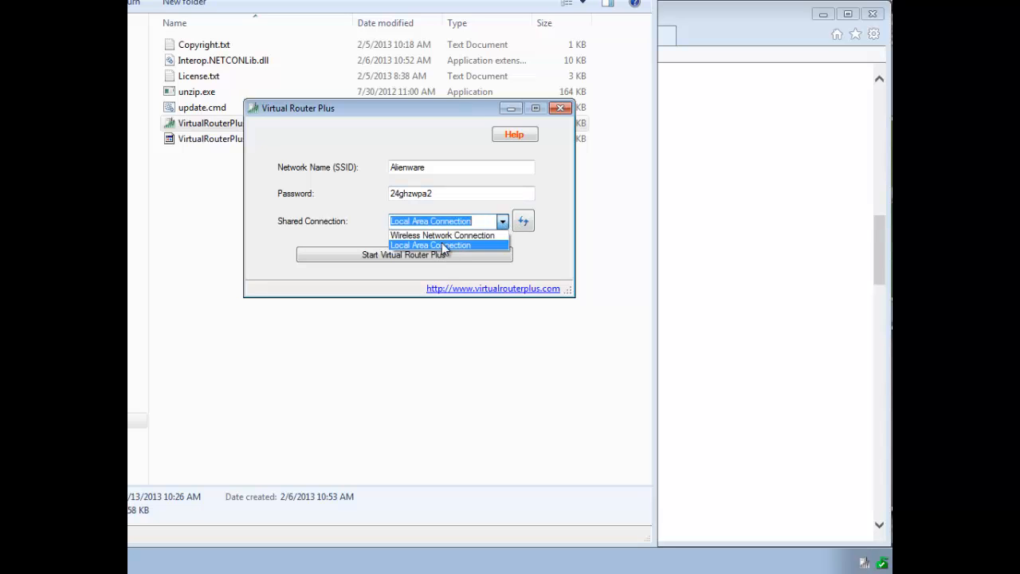
# Keep Local Area Connection shared and start the hotspot, getting the success notification
pyautogui.click(430, 246)
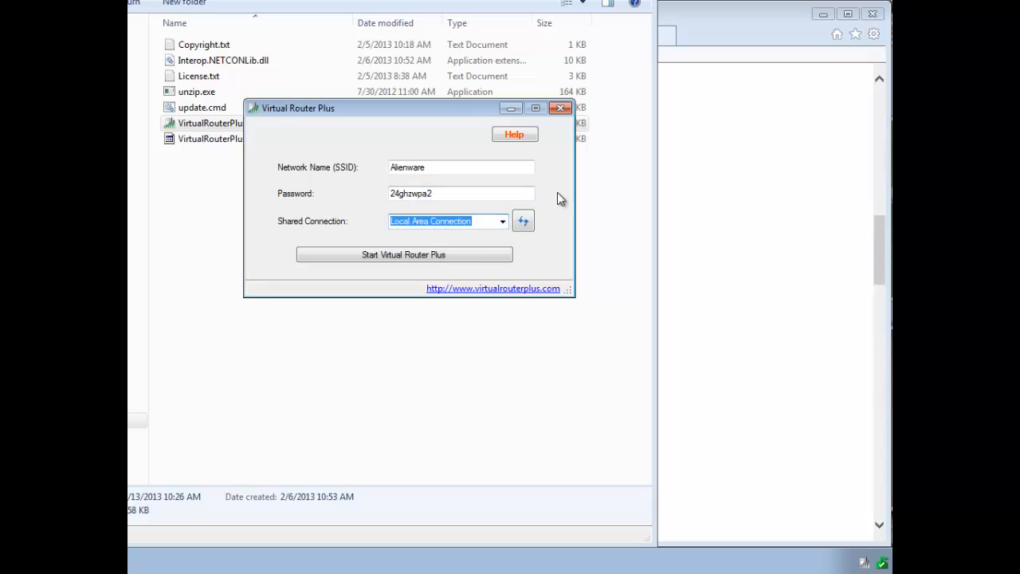
pyautogui.click(404, 255)
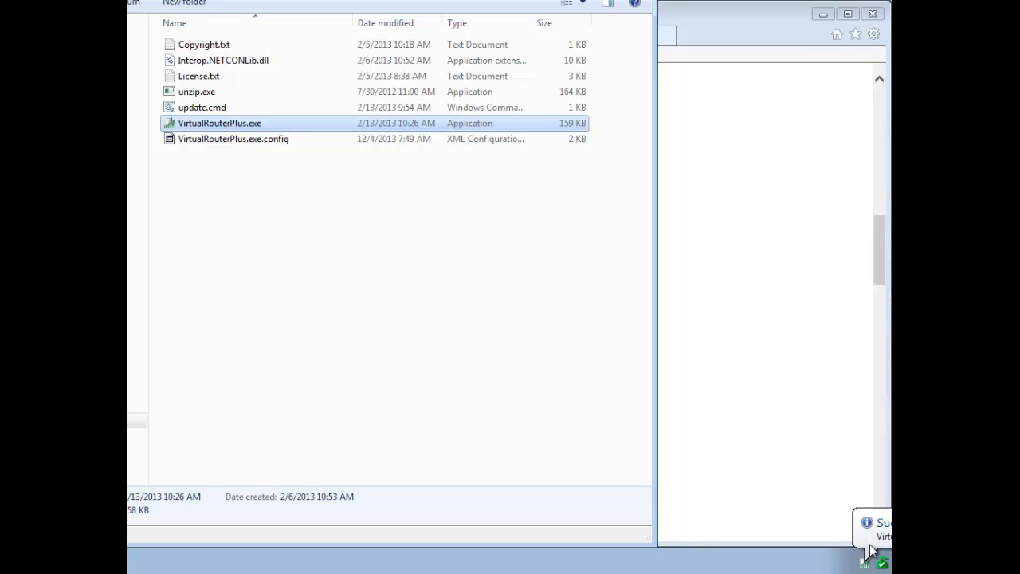
pyautogui.moveTo(778, 525)
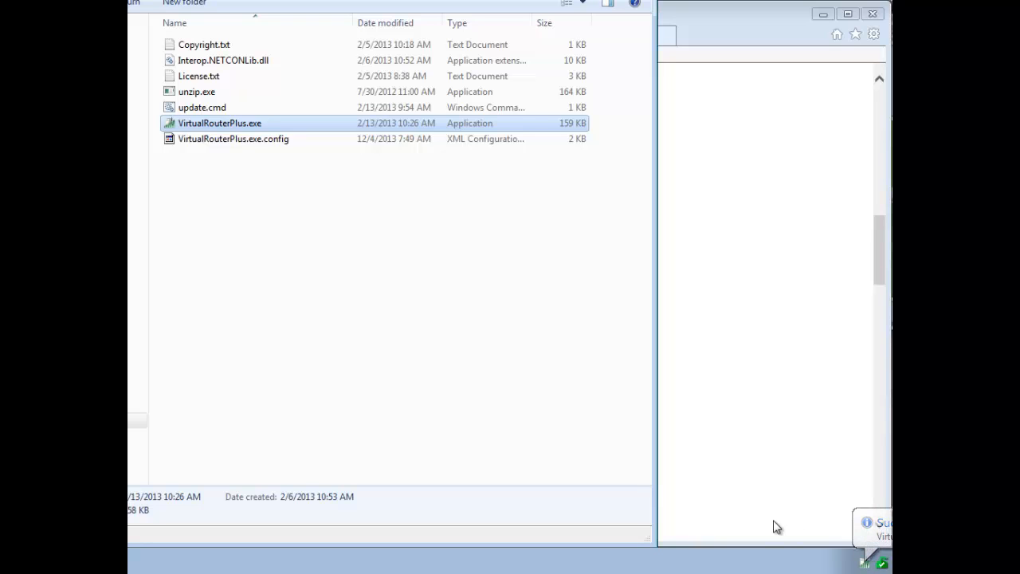